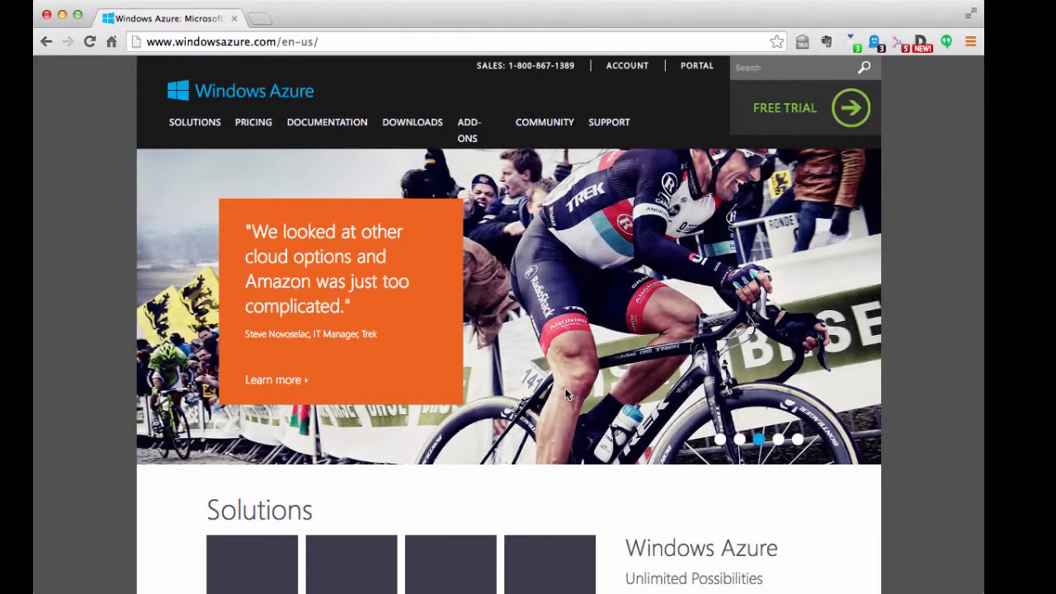
Step: Open the FREE TRIAL page for the $220 one-month offer and choose 'Try it now'
click(778, 439)
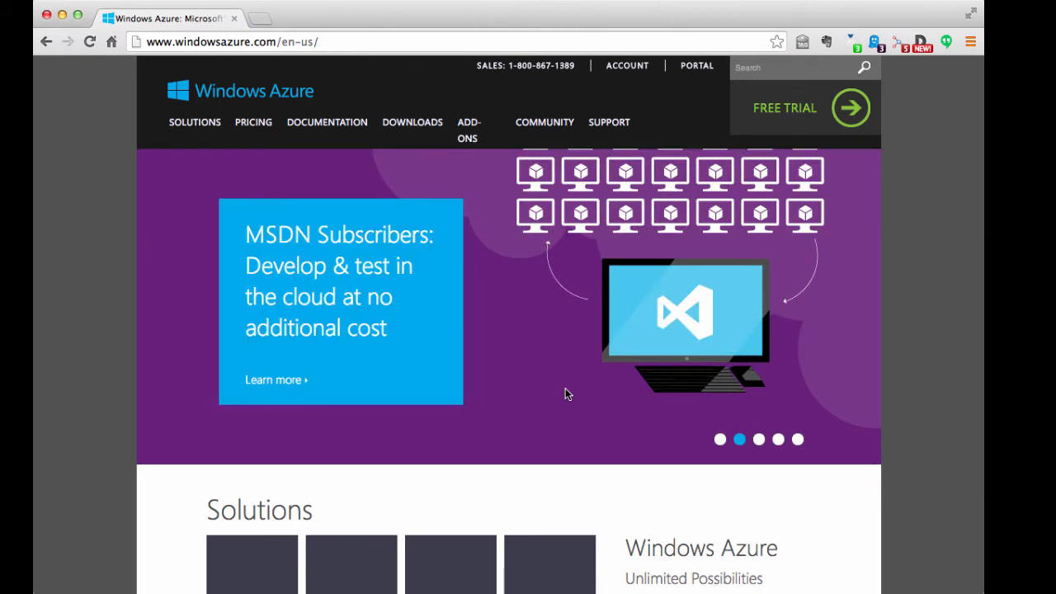
mouse_move(507, 422)
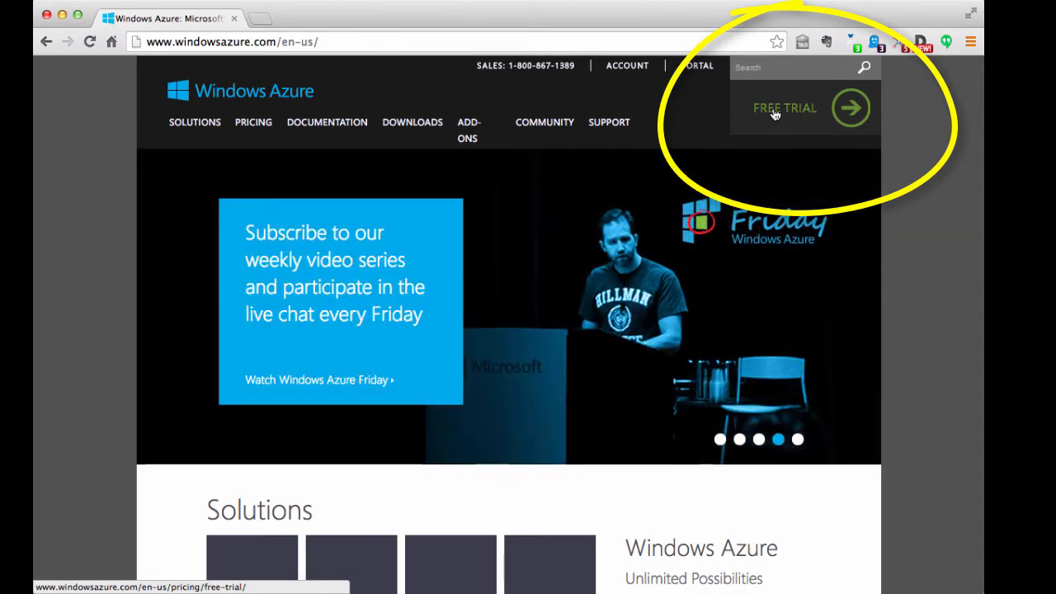
click(784, 108)
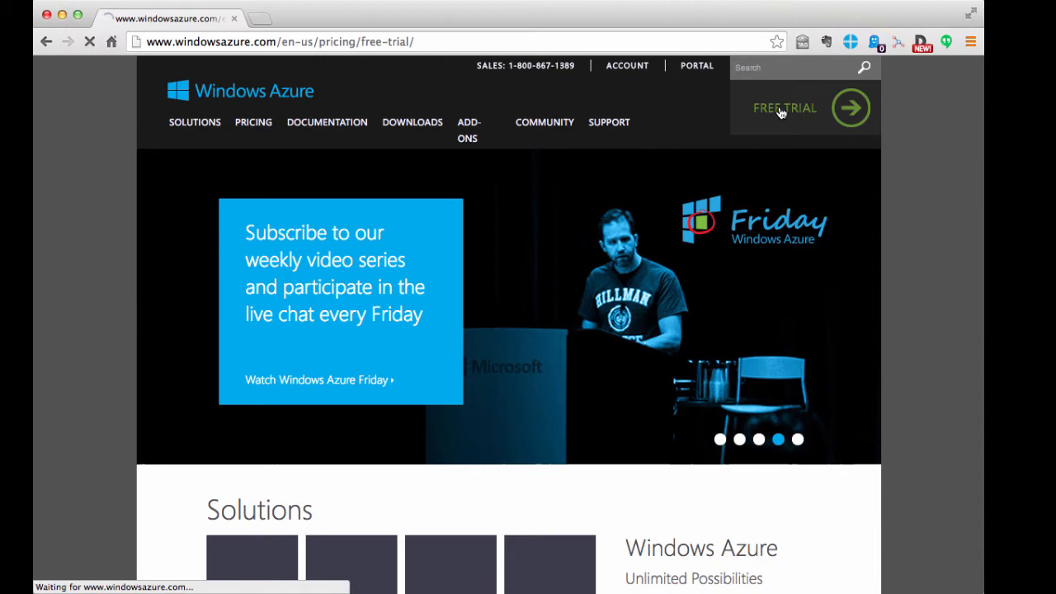
click(783, 107)
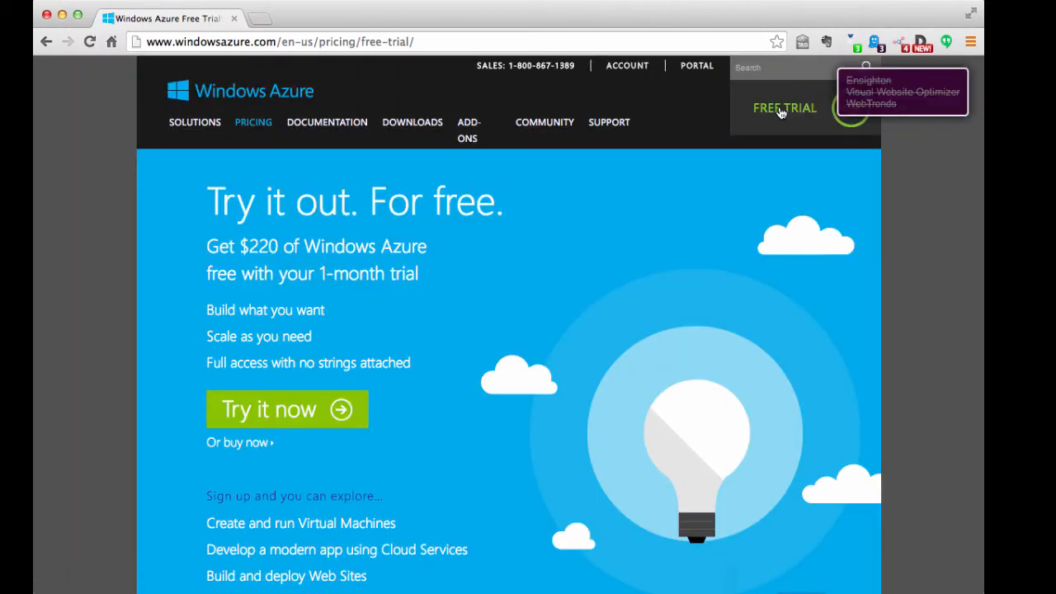
mouse_move(211, 247)
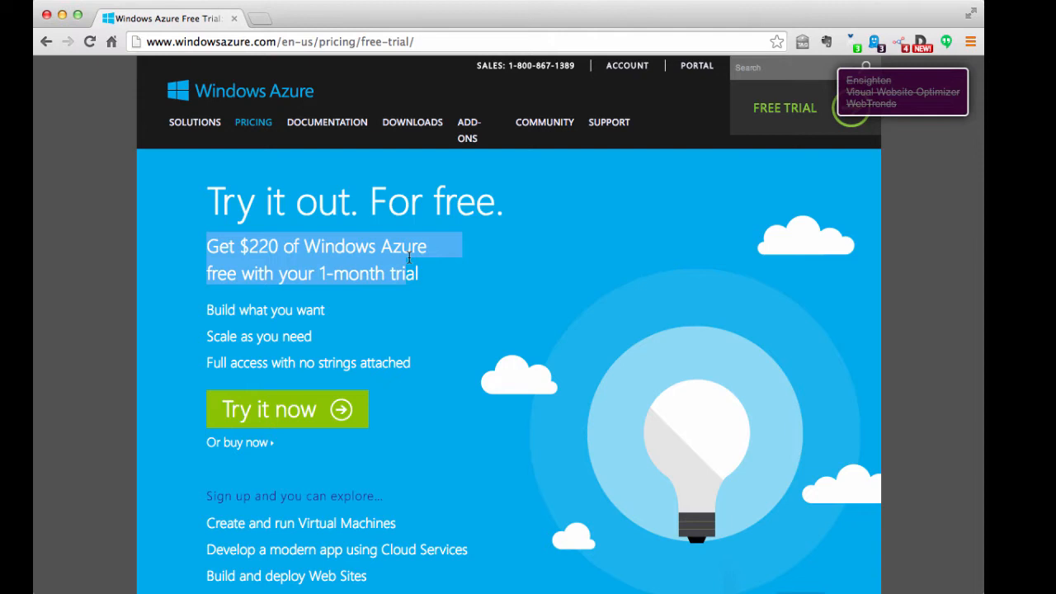
mouse_move(191, 369)
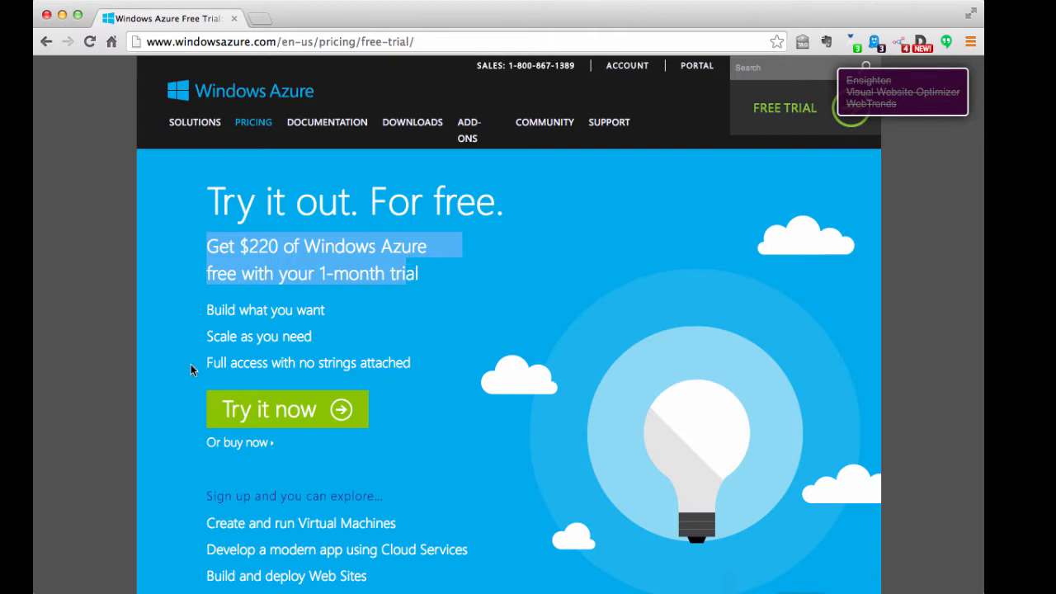
scroll(down, 3)
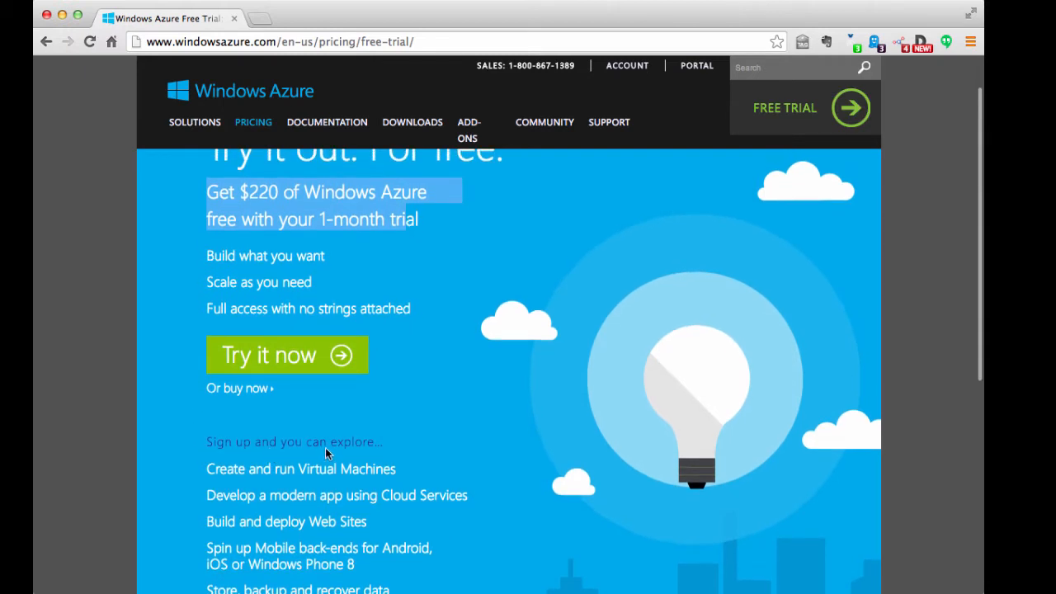
scroll(up, 3)
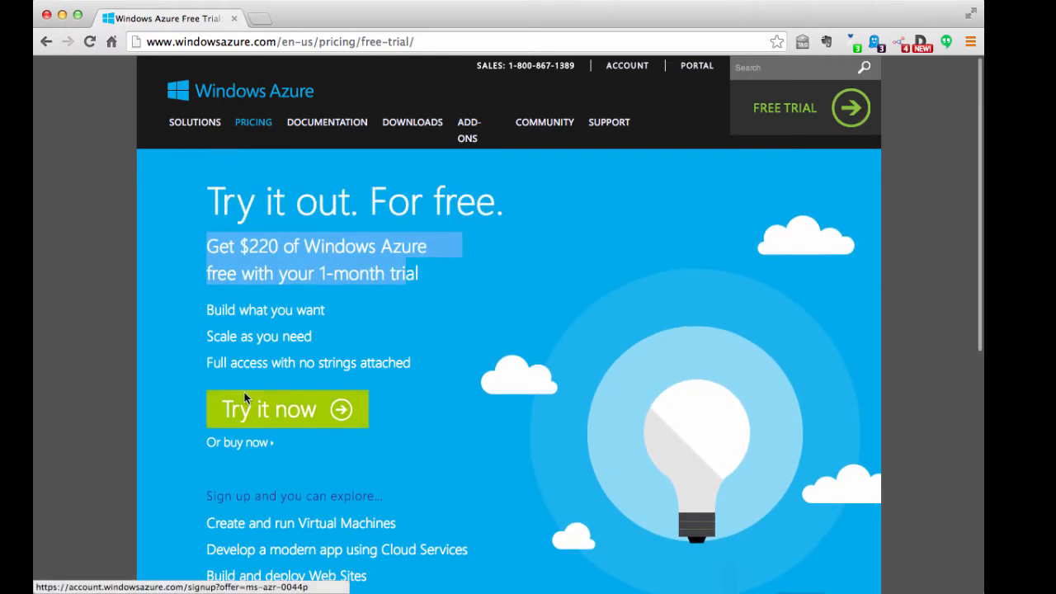
click(268, 409)
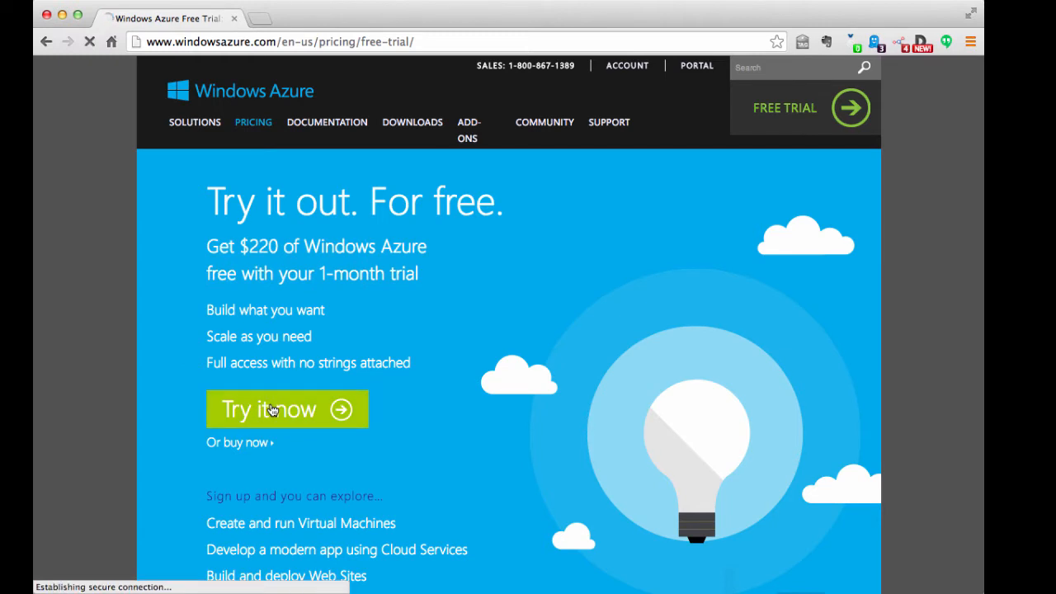
Step: Enter the Microsoft account password and sign in to reach the trial signup form
click(268, 409)
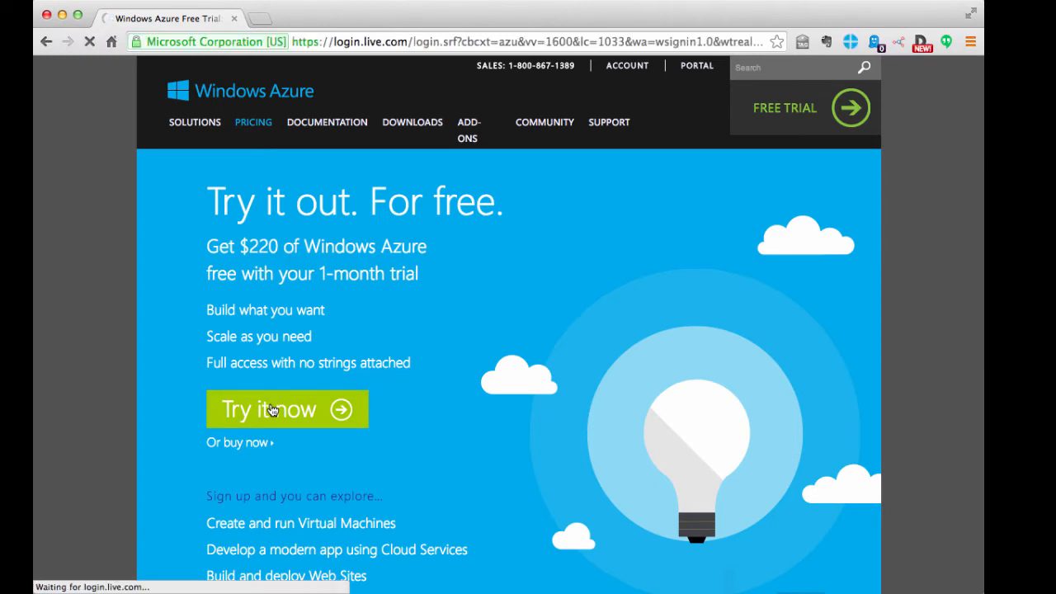
click(286, 409)
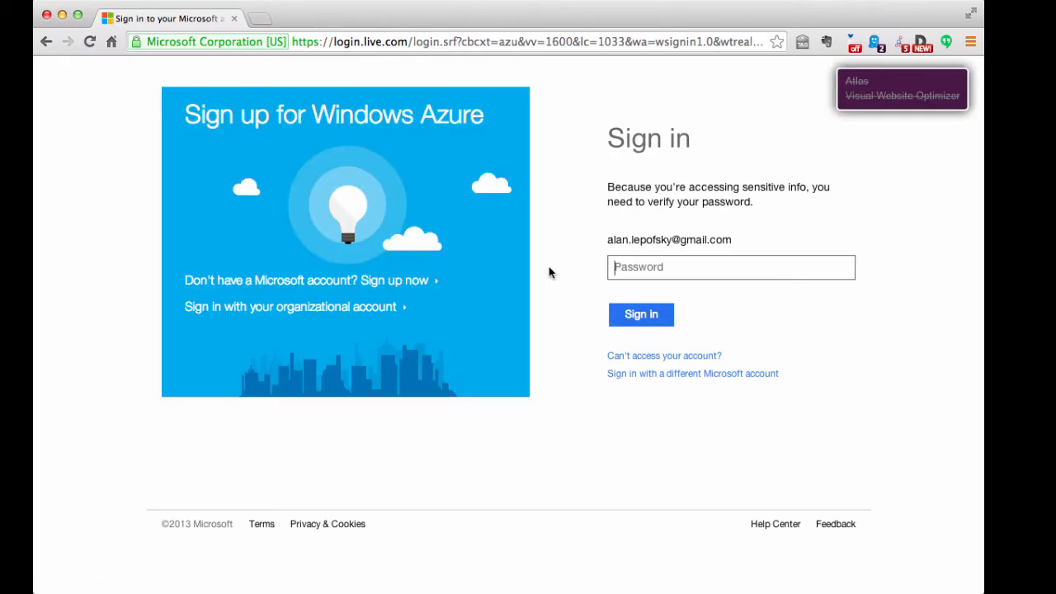
mouse_move(515, 165)
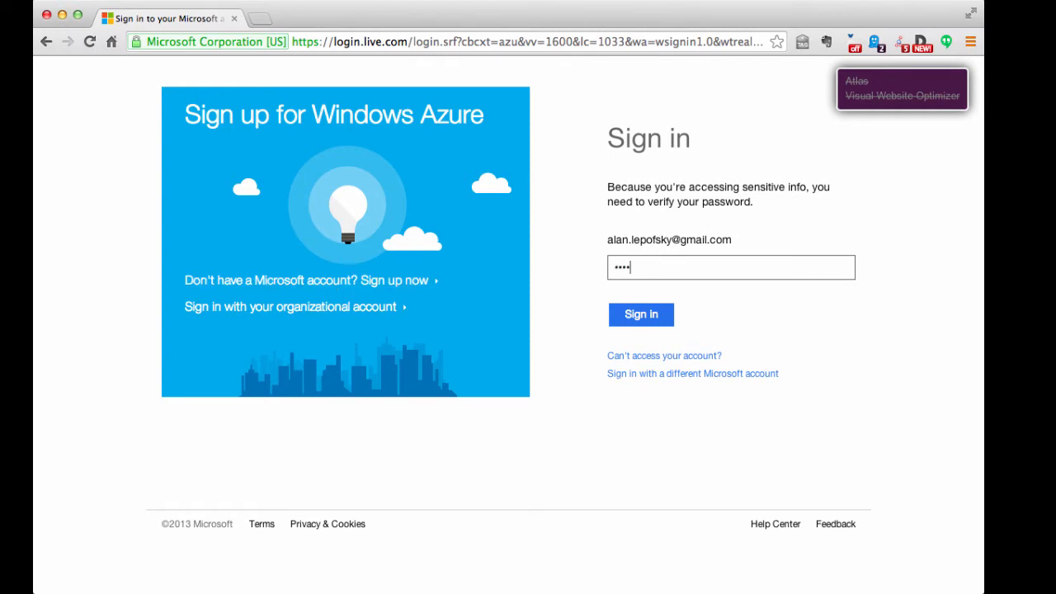
text(password)
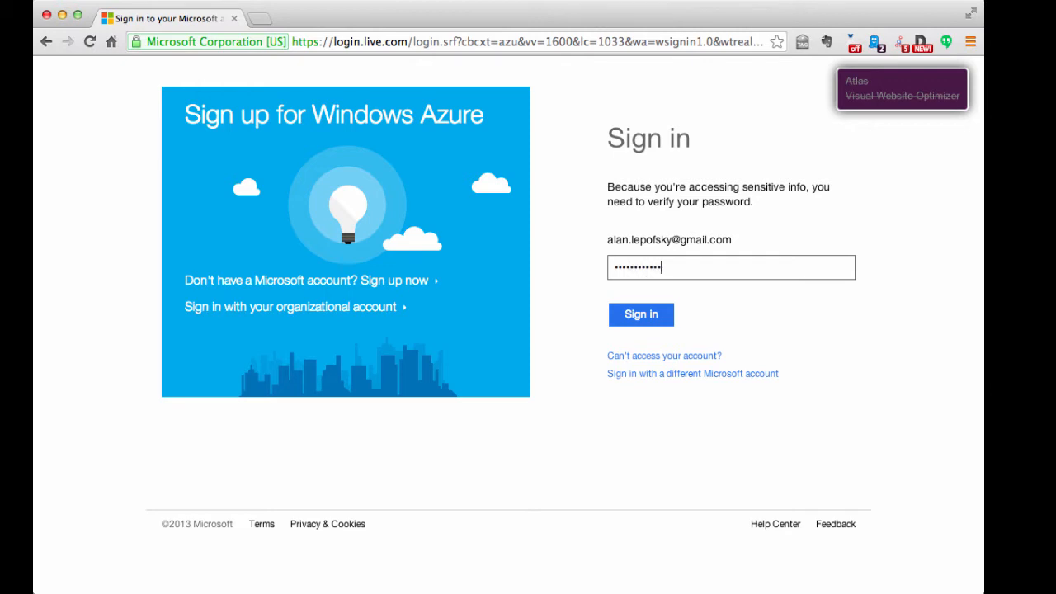
click(640, 314)
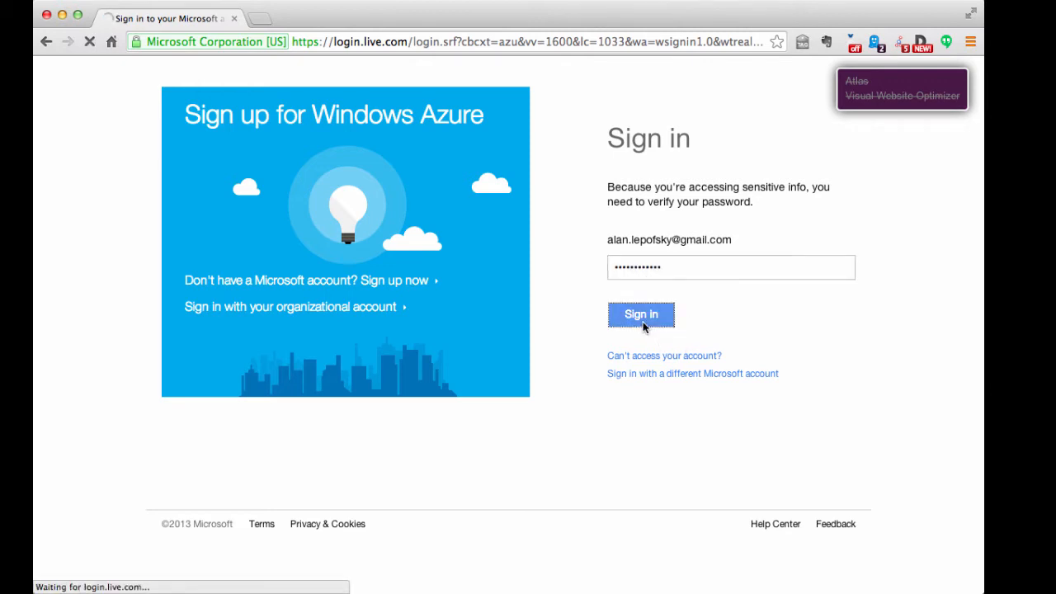
click(641, 314)
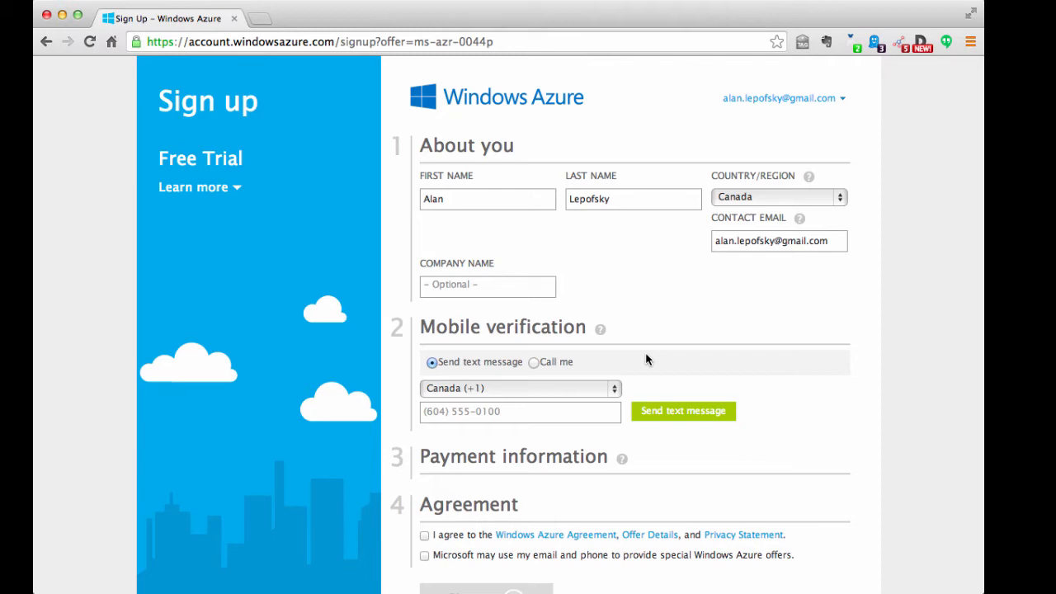
mouse_move(577, 278)
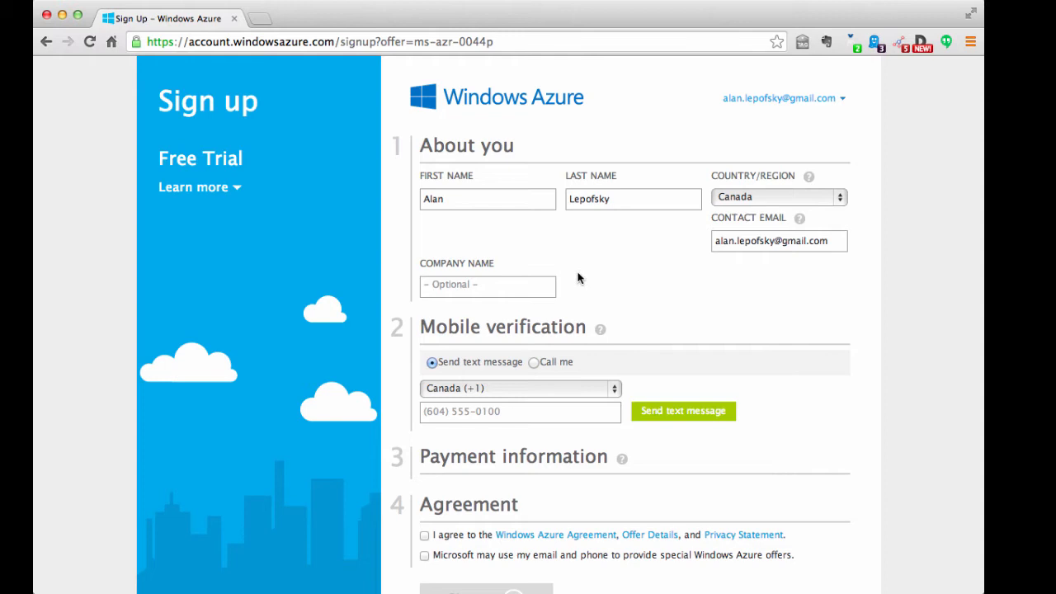
Step: Enter 'Constellation Research' as company name and begin typing the mobile verification number
click(487, 286)
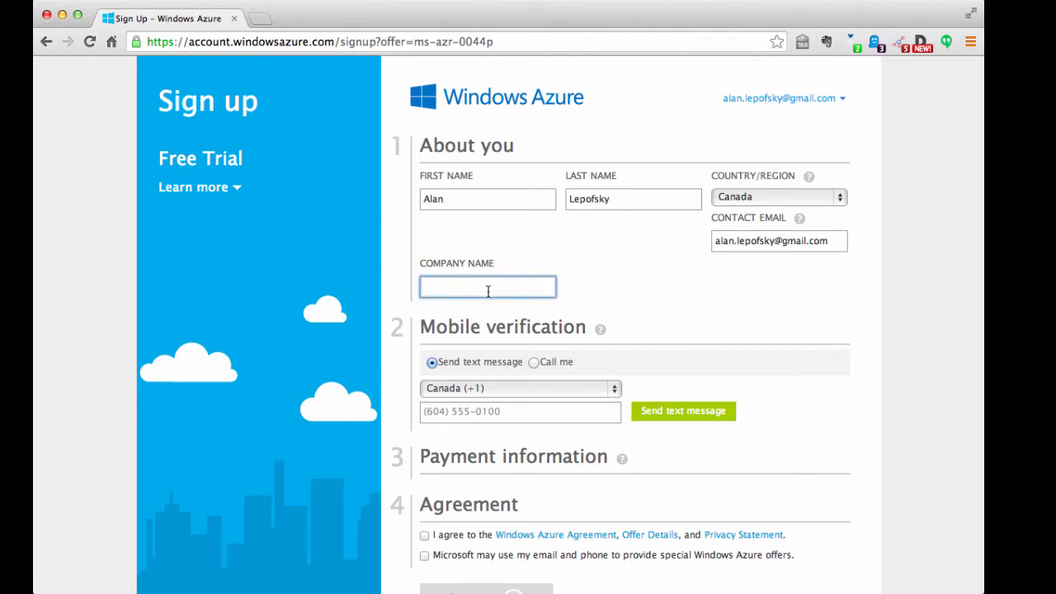
text(Constellat)
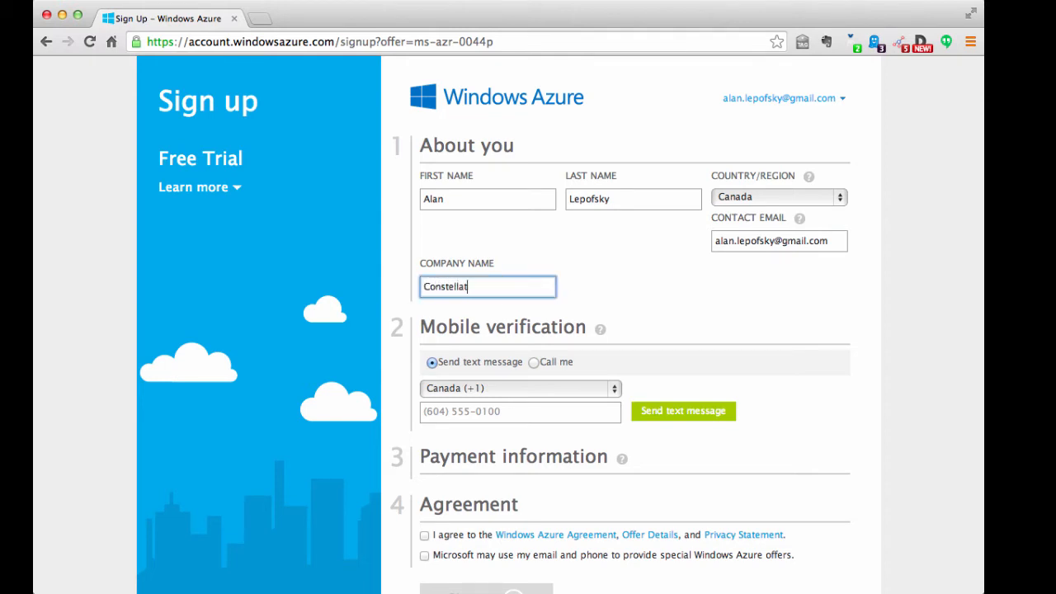
text(ion Research)
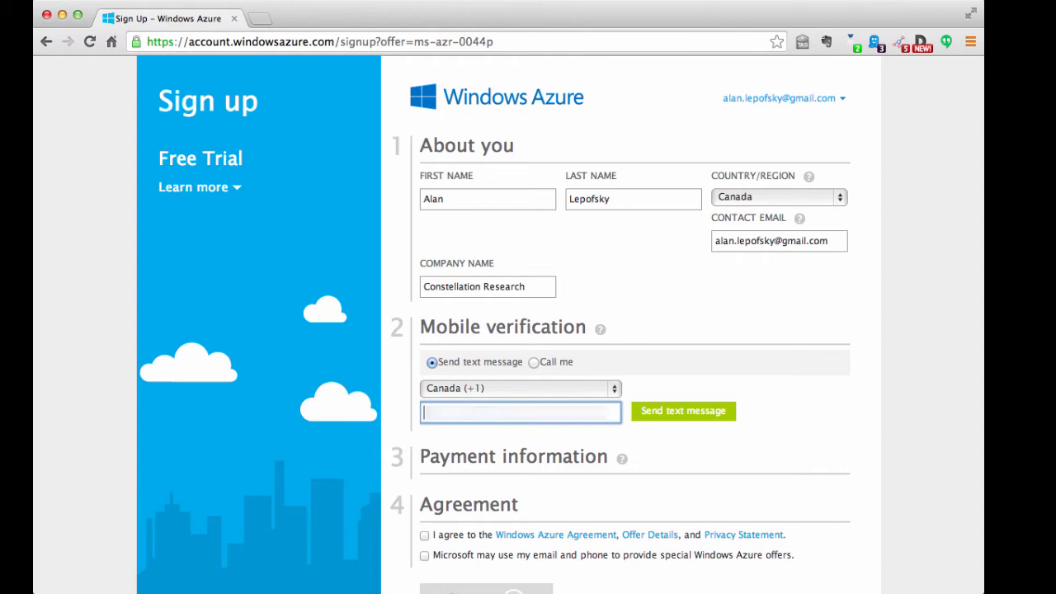
text(()
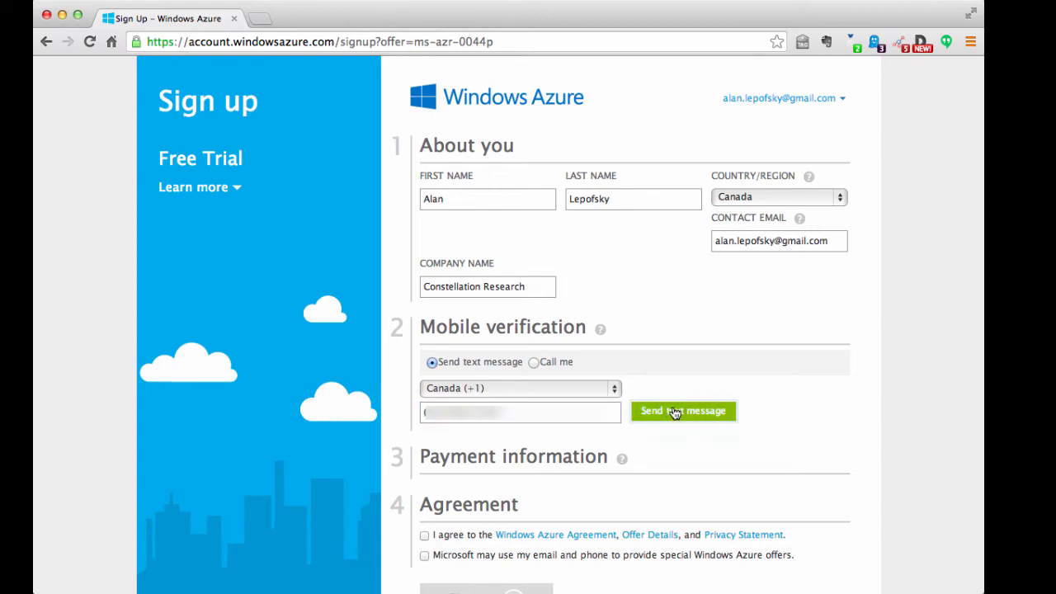
click(683, 411)
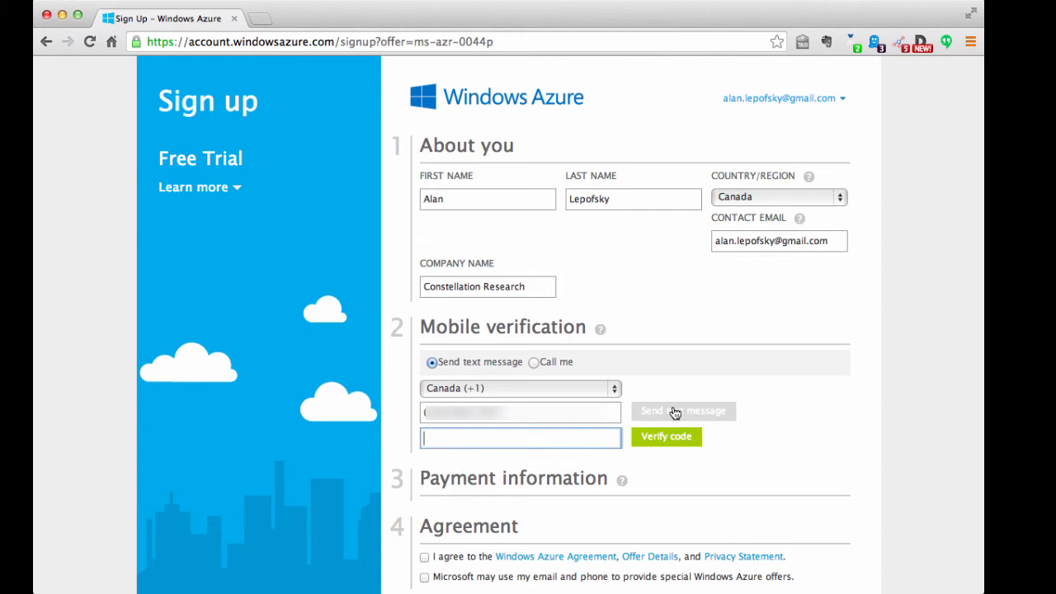
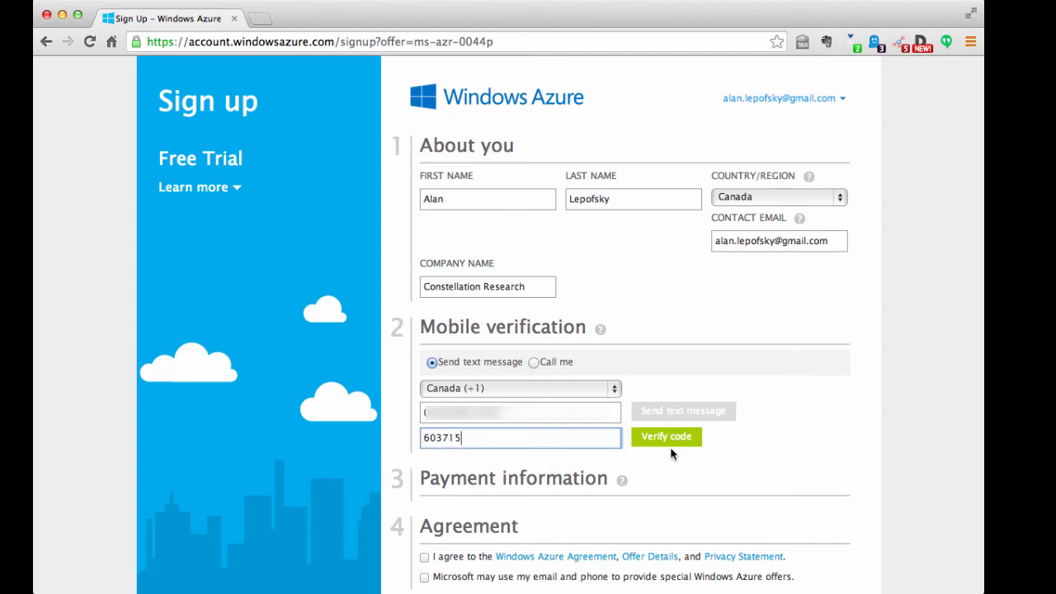
click(665, 436)
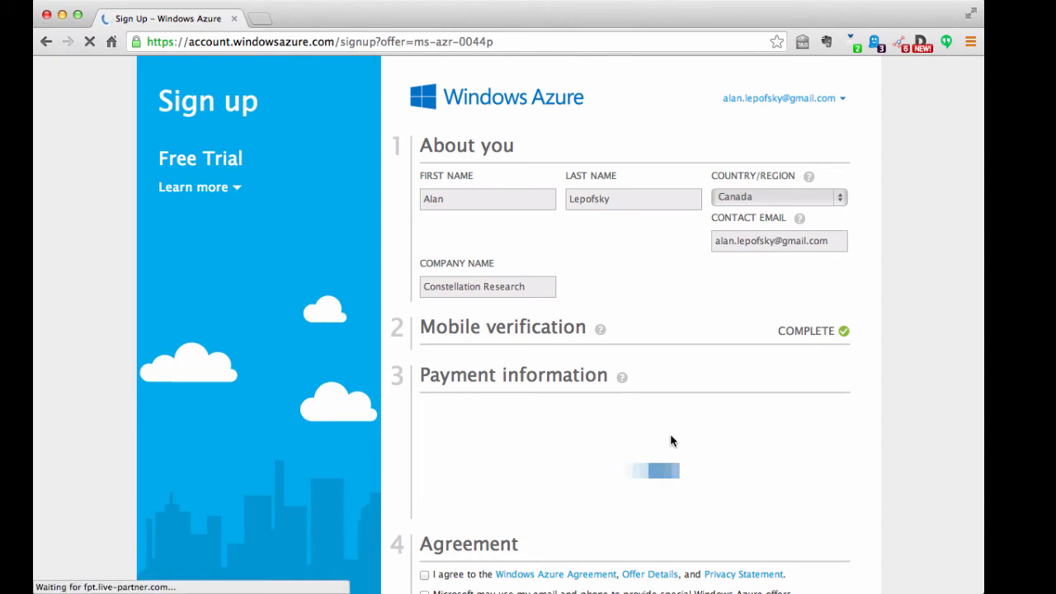
Step: Scroll through the empty Payment information section and agreement terms without filling them in
scroll(down, 3)
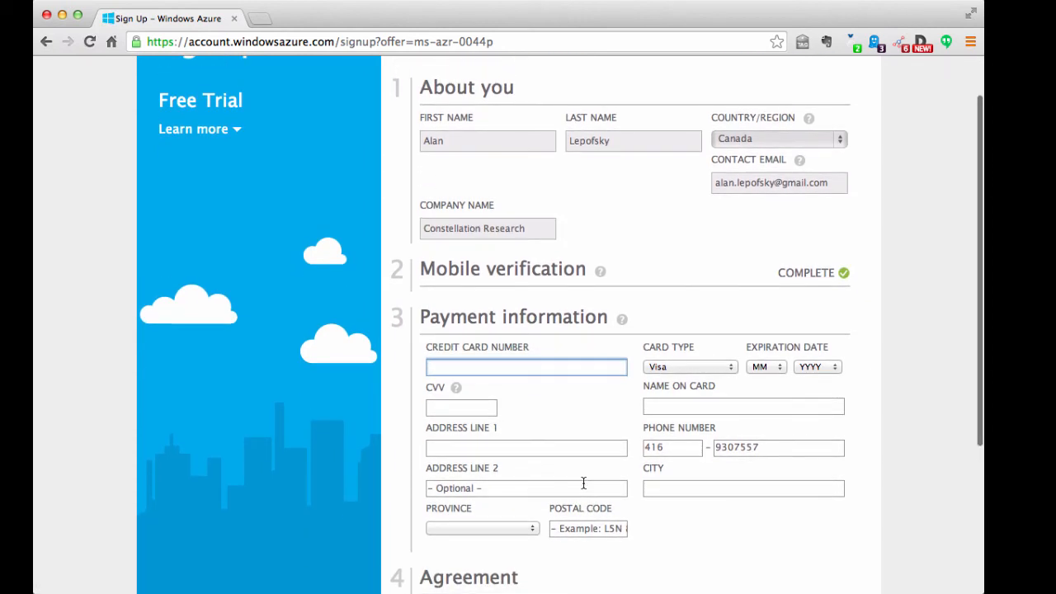
scroll(down, 3)
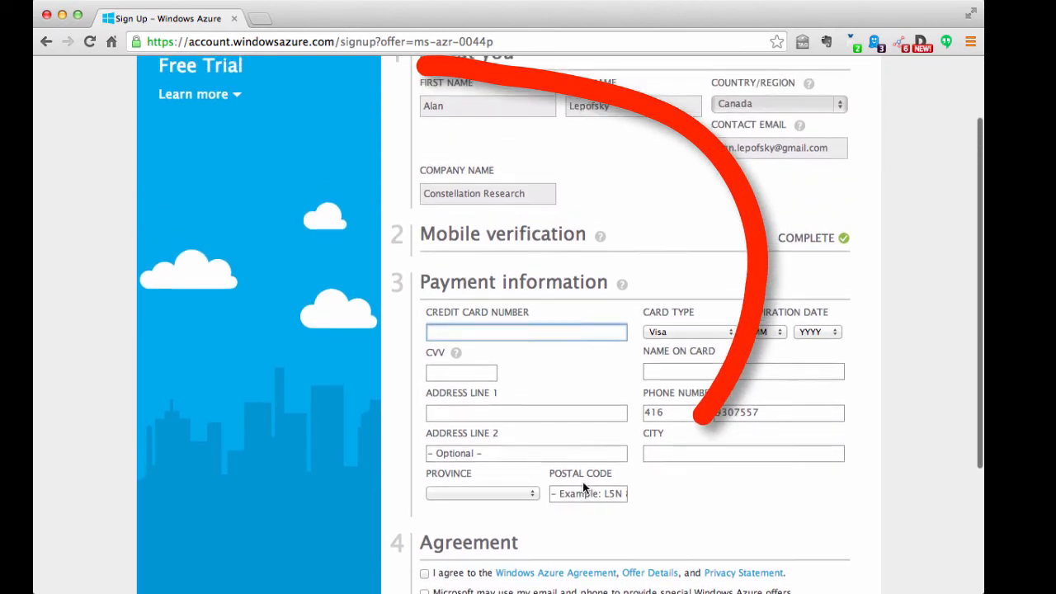
scroll(up, 3)
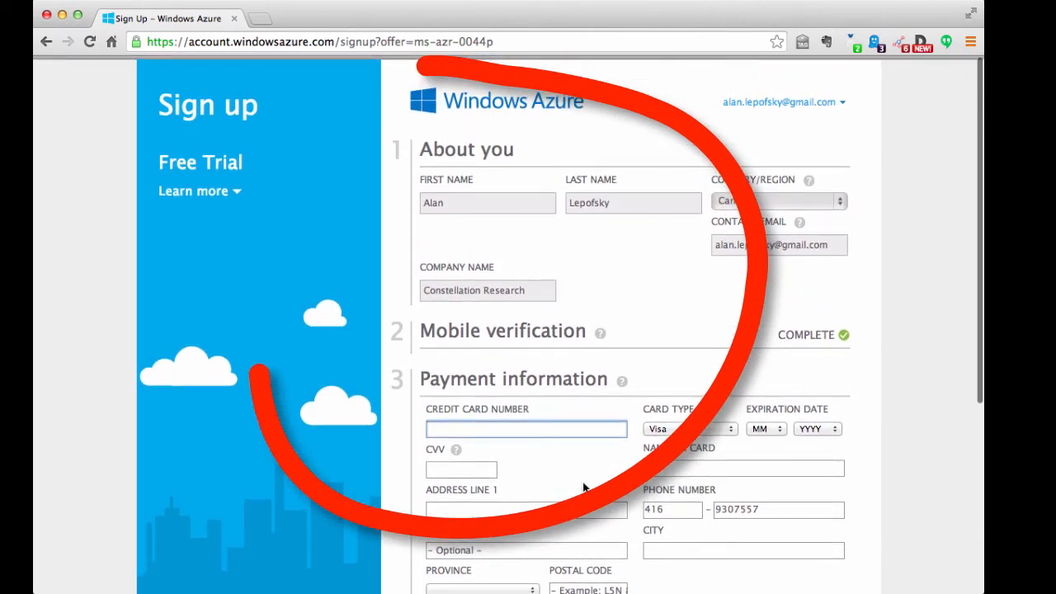
scroll(down, 3)
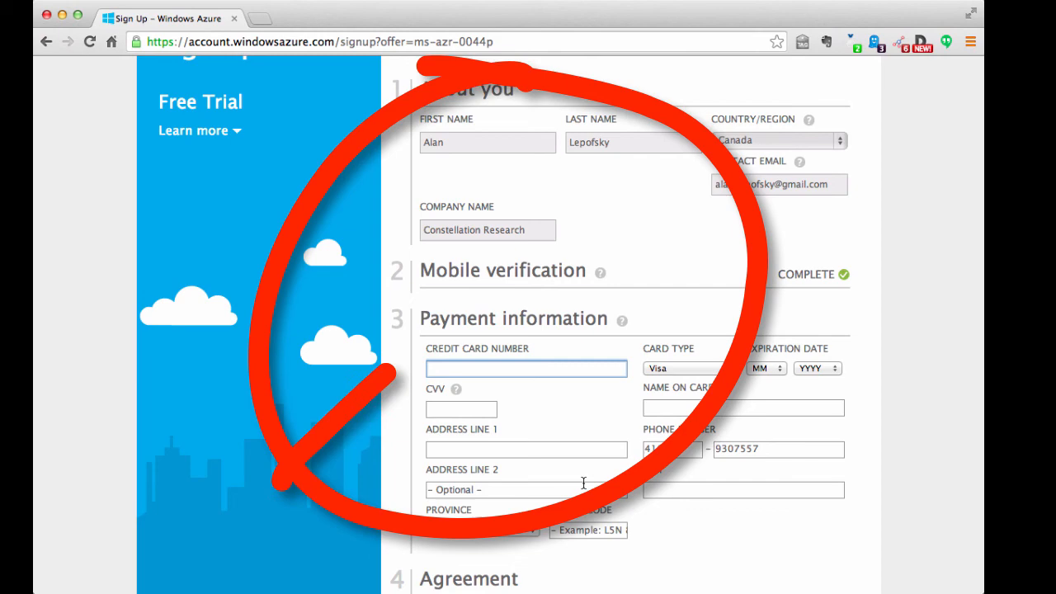
scroll(down, 3)
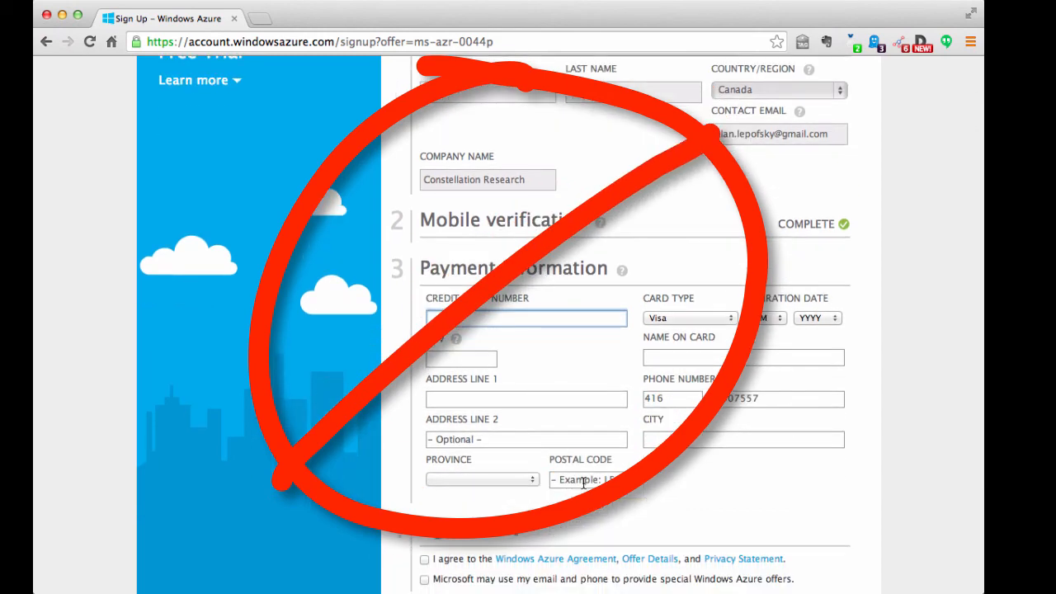
scroll(down, 3)
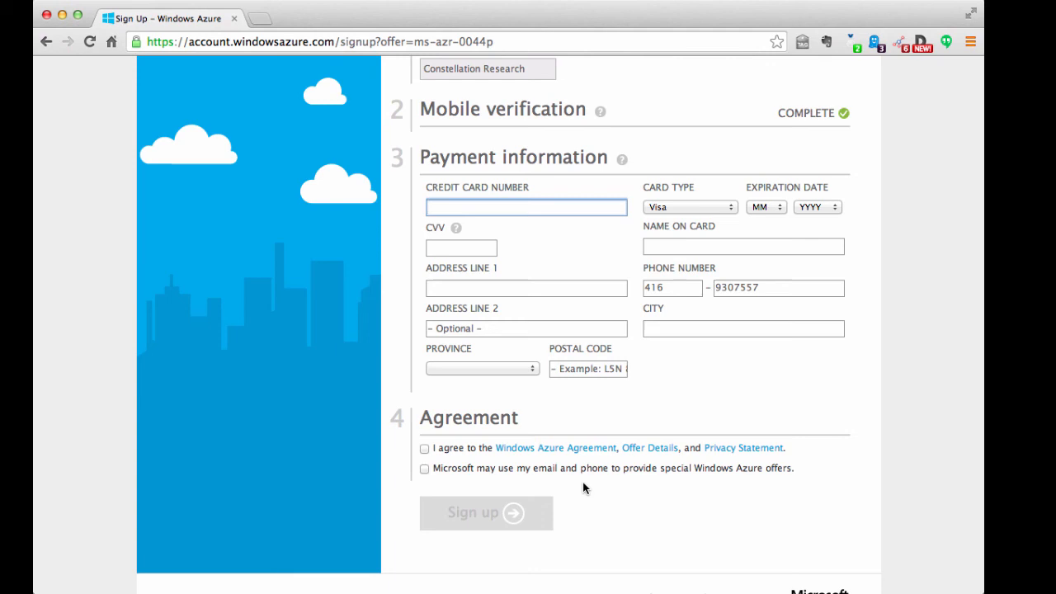
scroll(up, 3)
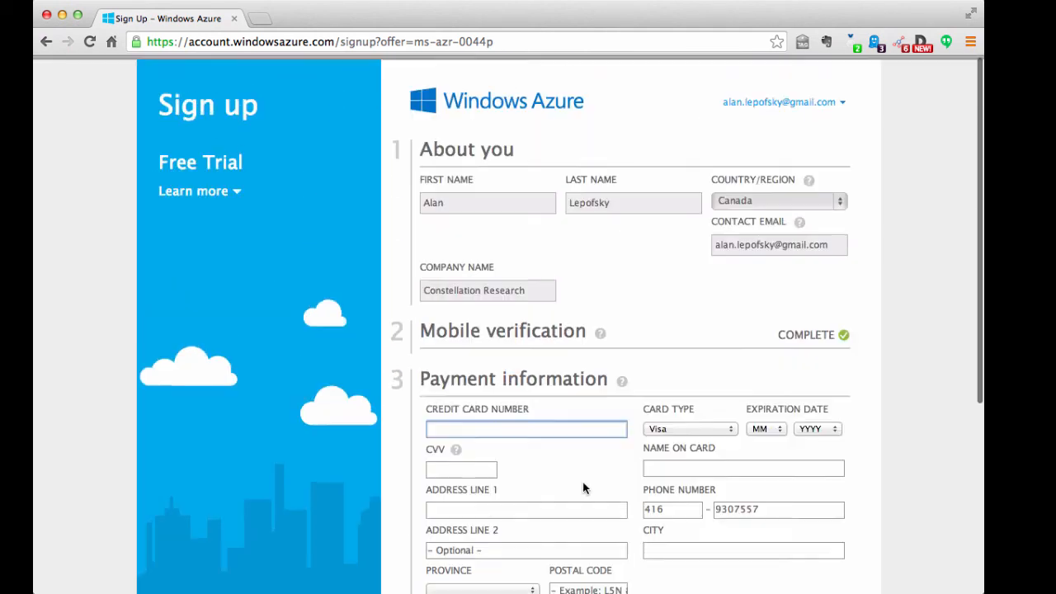
scroll(up, 3)
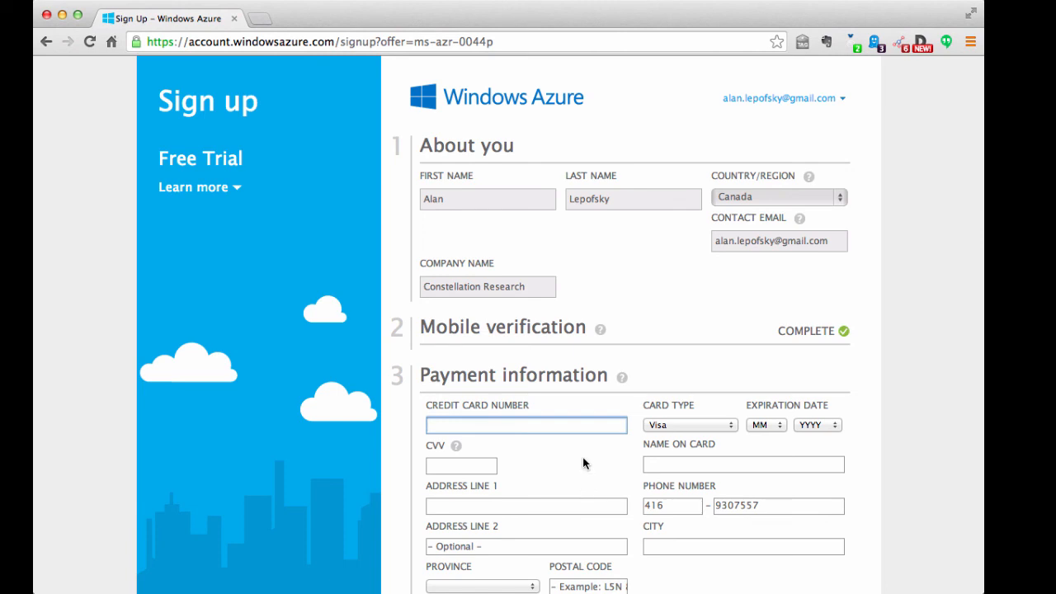
mouse_move(588, 320)
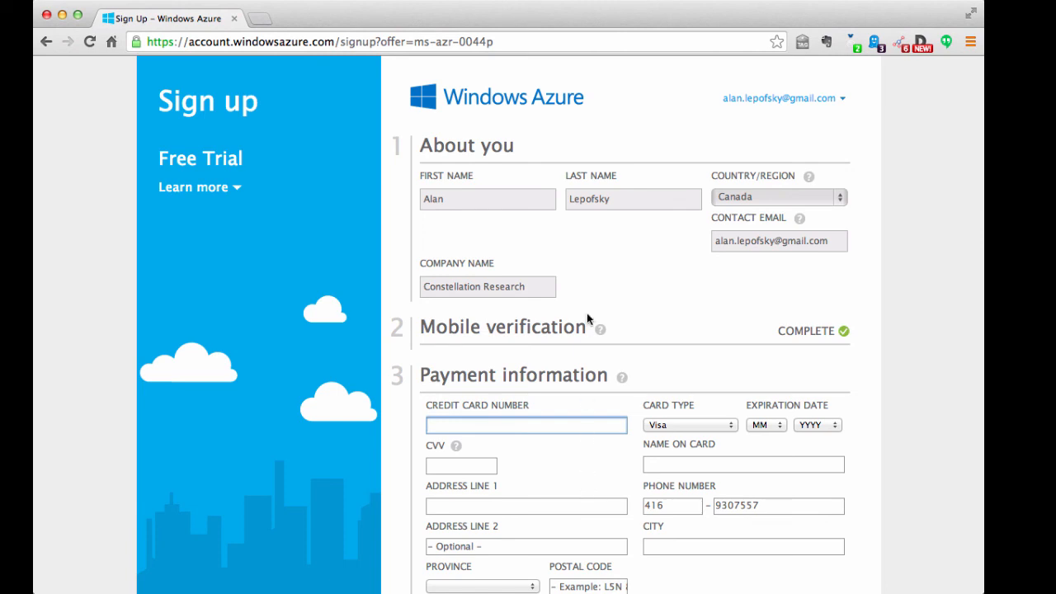